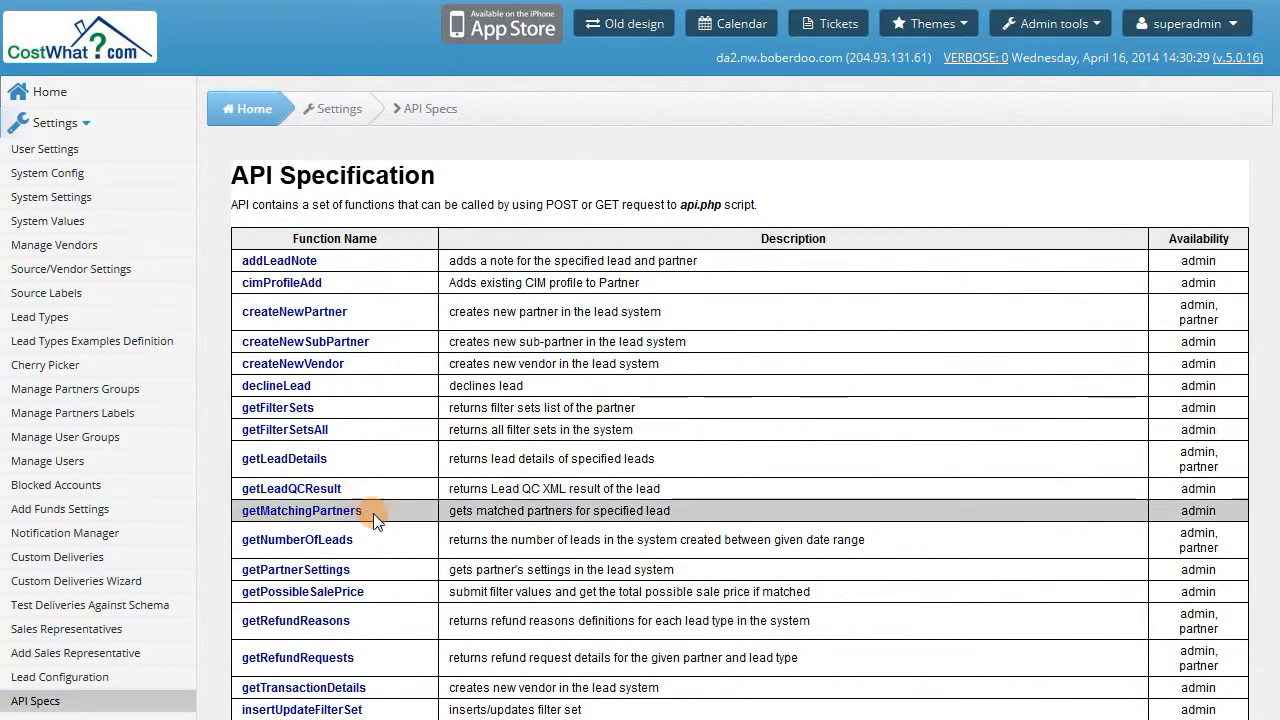
# - Scroll the API Specs function table down to the pingPostLead row
pyautogui.scroll(-3)
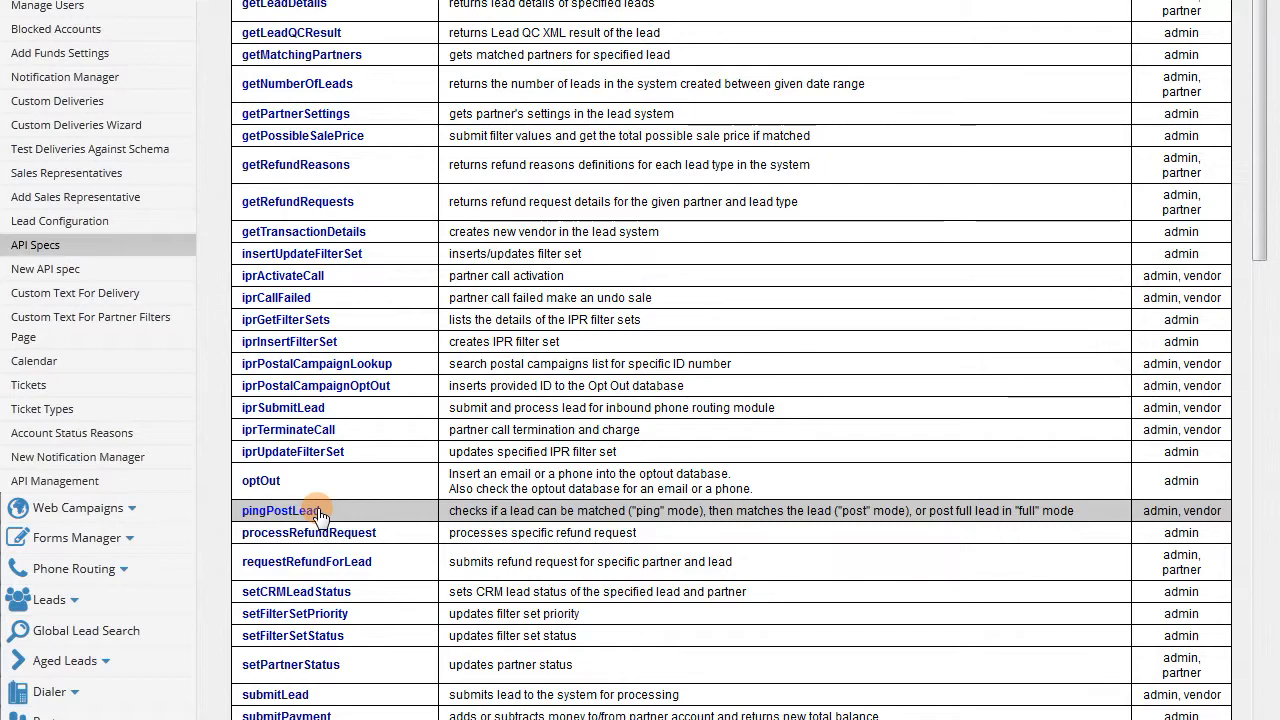
# - Jump to the pingPostLead documentation and scroll to its lead type links
pyautogui.click(283, 510)
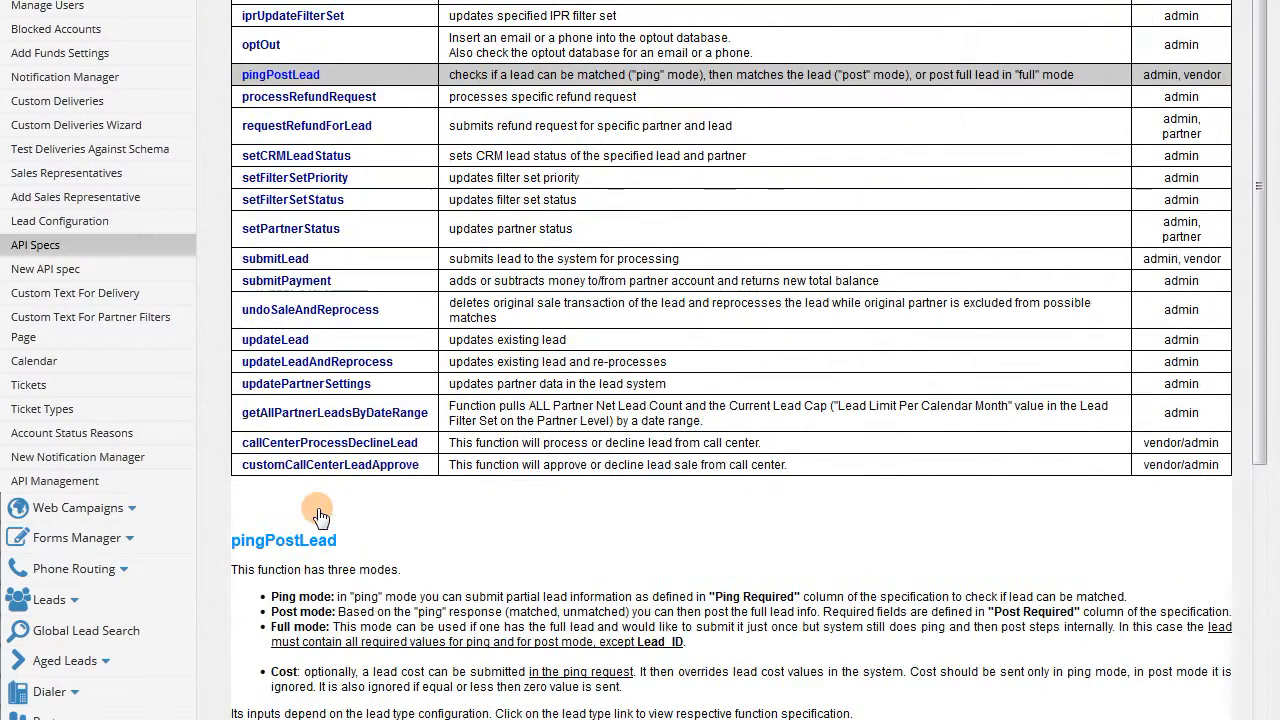
pyautogui.scroll(-3)
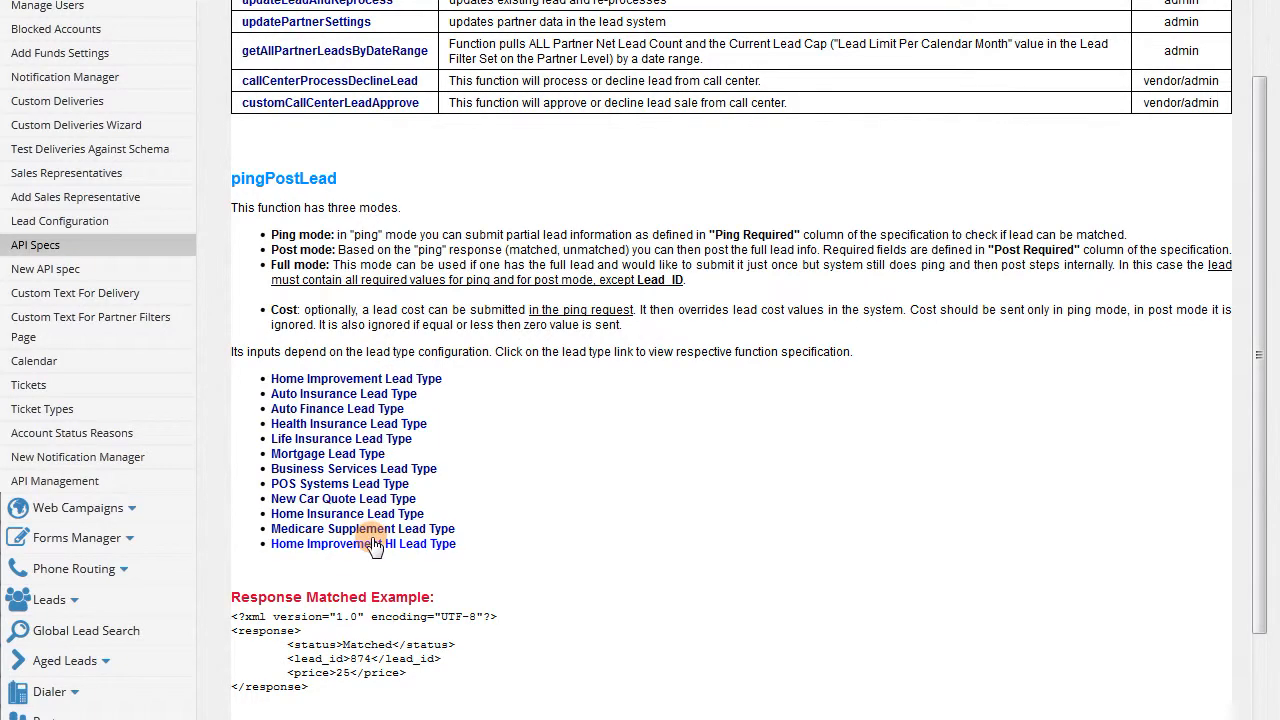
# - Open the New Car Quote Lead Type field specification for pingPostLead
pyautogui.click(343, 498)
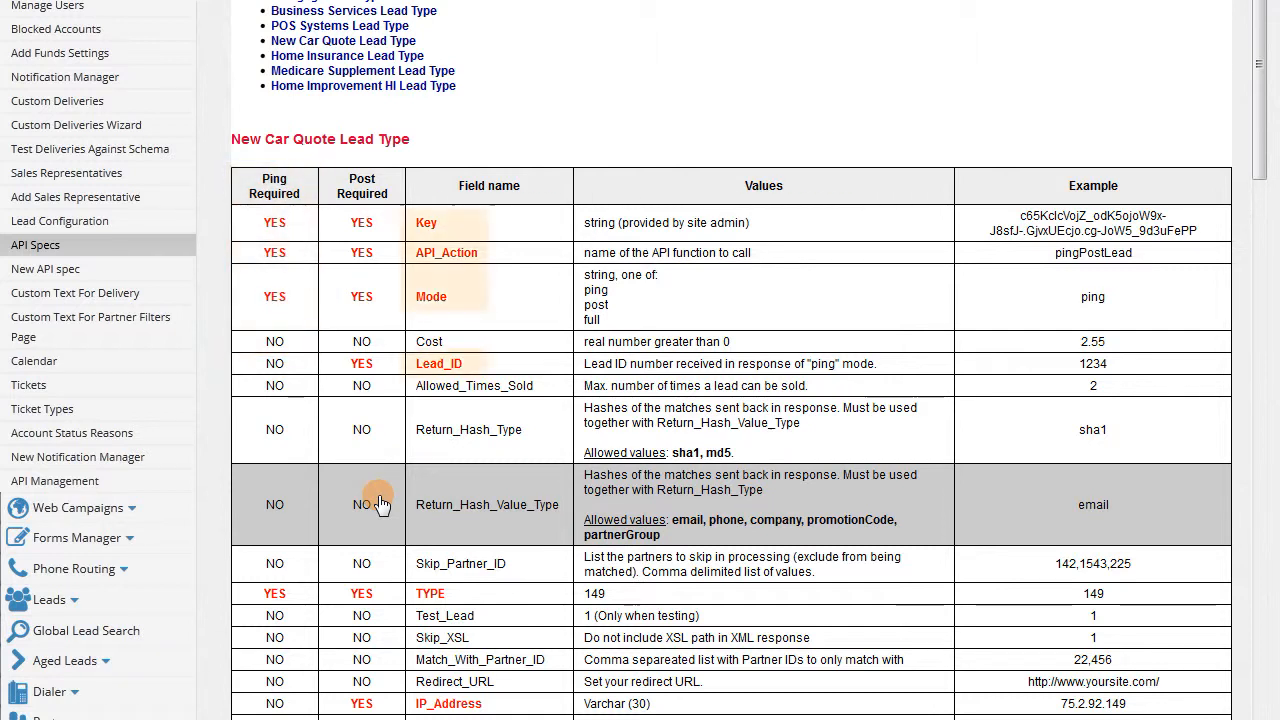
pyautogui.moveTo(487, 490)
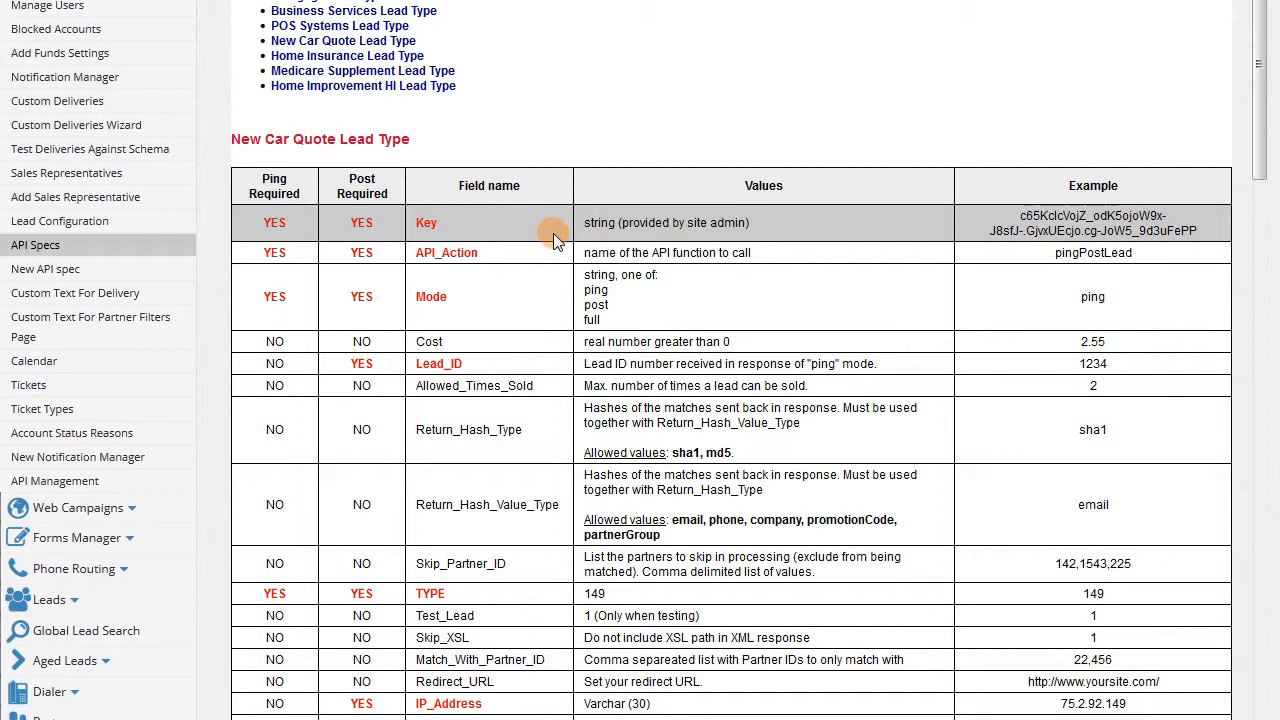
pyautogui.moveTo(567, 273)
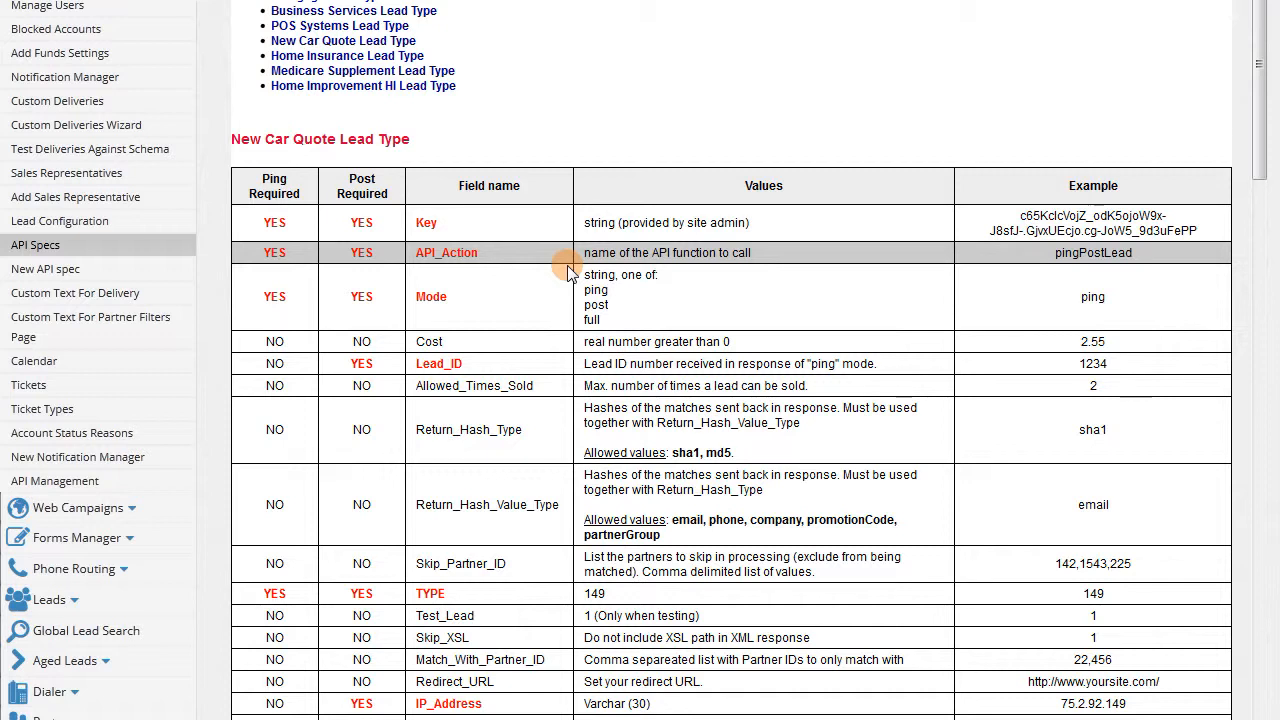
pyautogui.moveTo(622, 330)
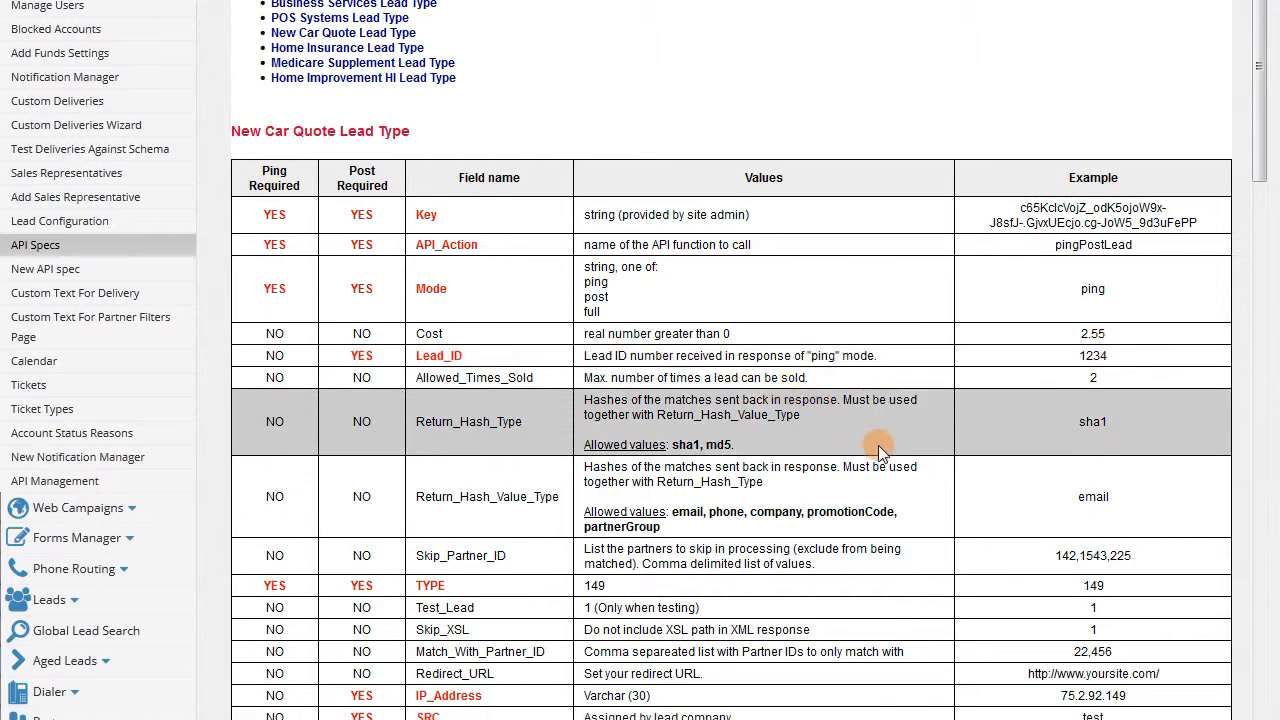
# - Scroll through the rest of the New Car Quote field table to the XML Post heading
pyautogui.scroll(-3)
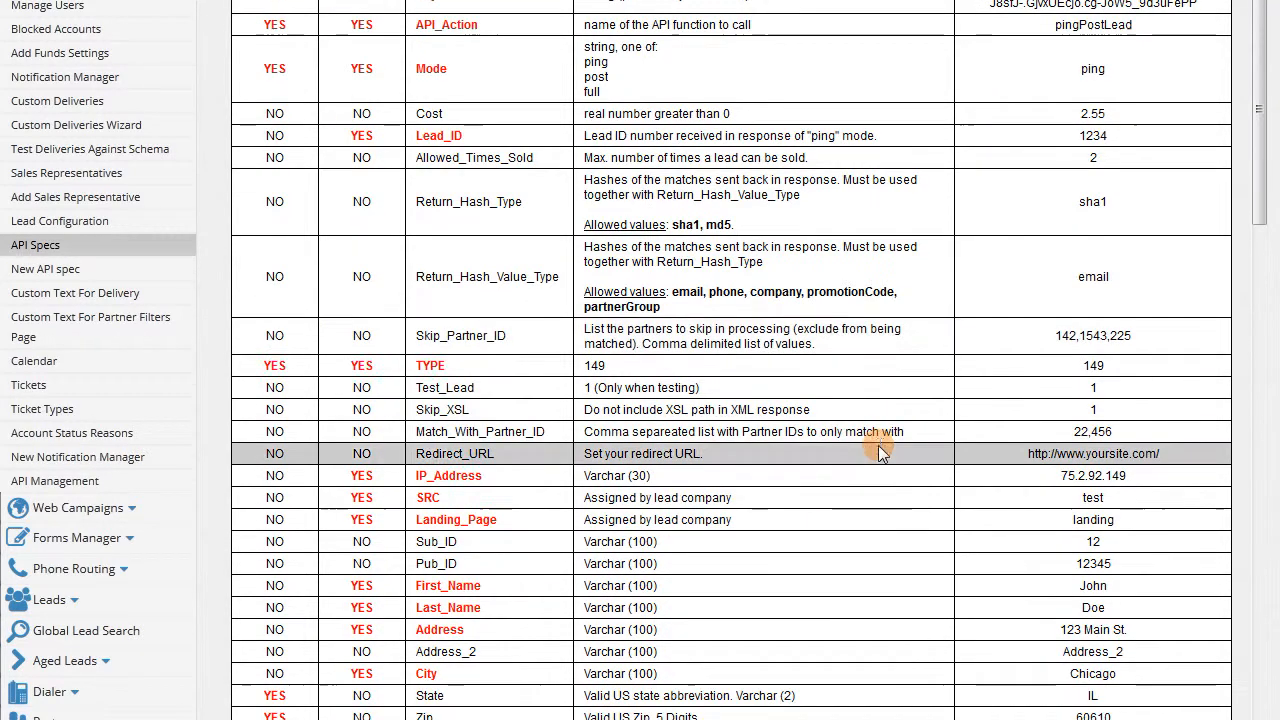
pyautogui.scroll(-3)
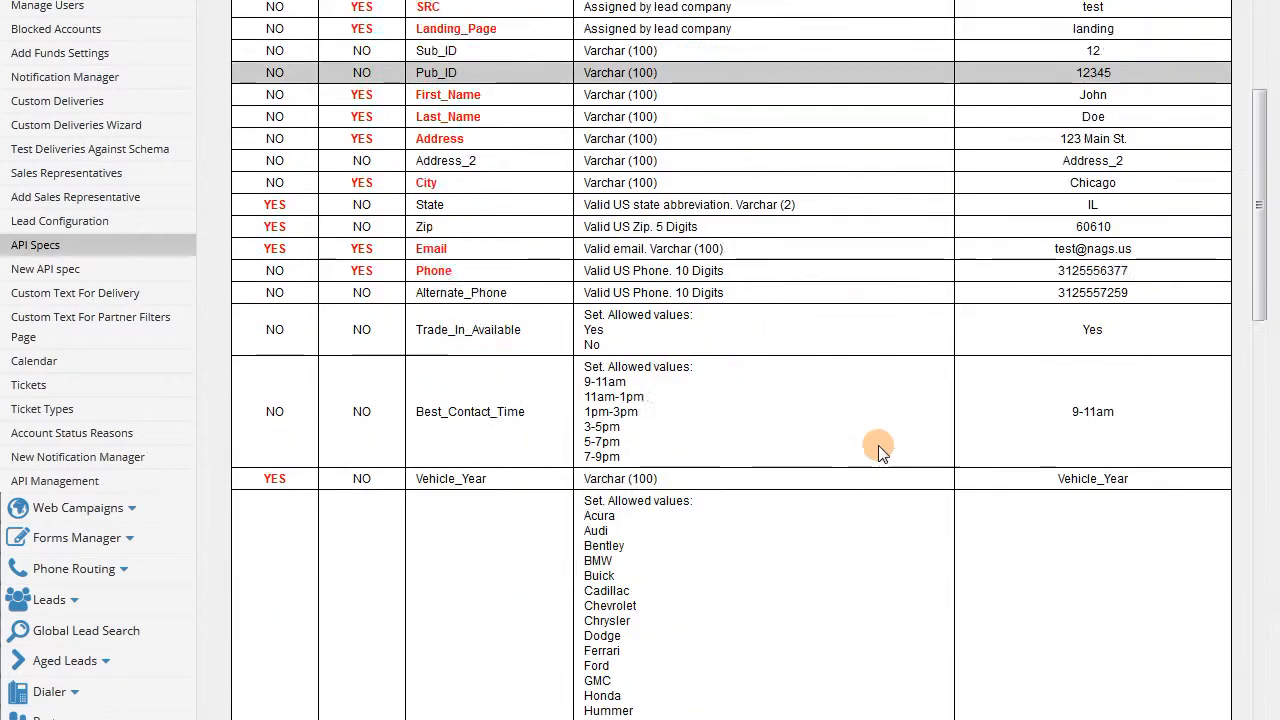
pyautogui.scroll(-3)
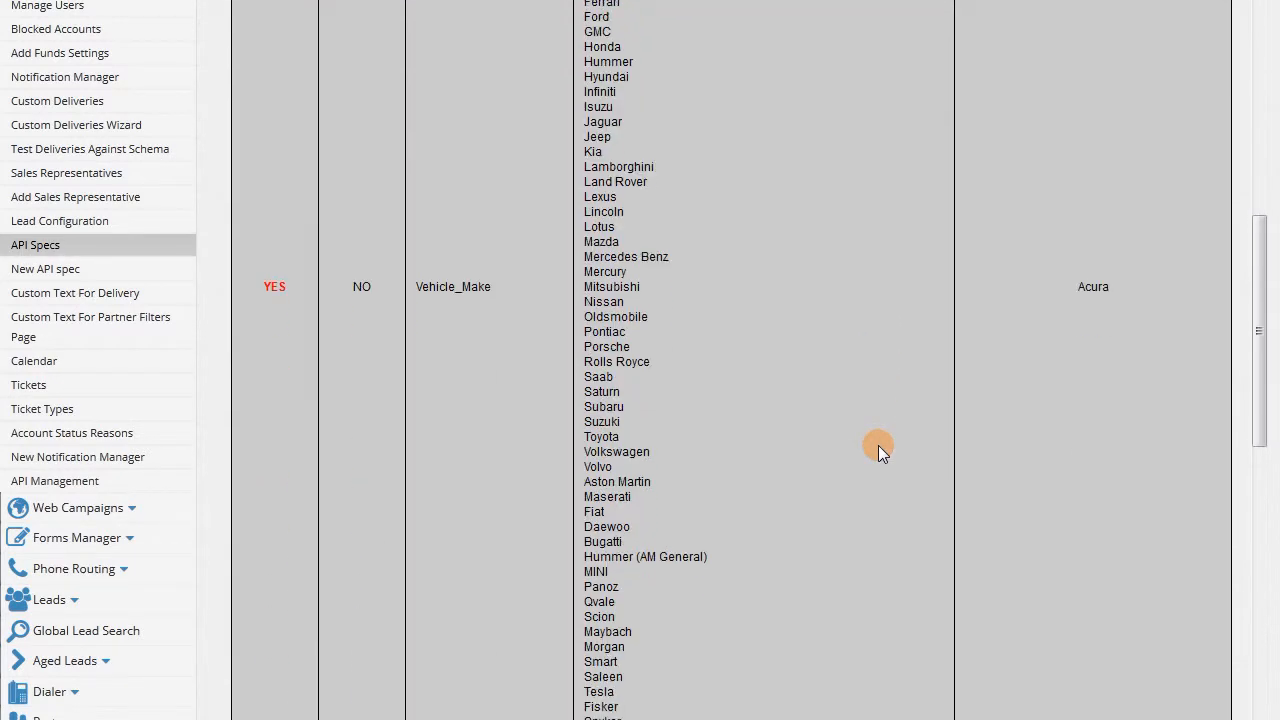
pyautogui.scroll(-3)
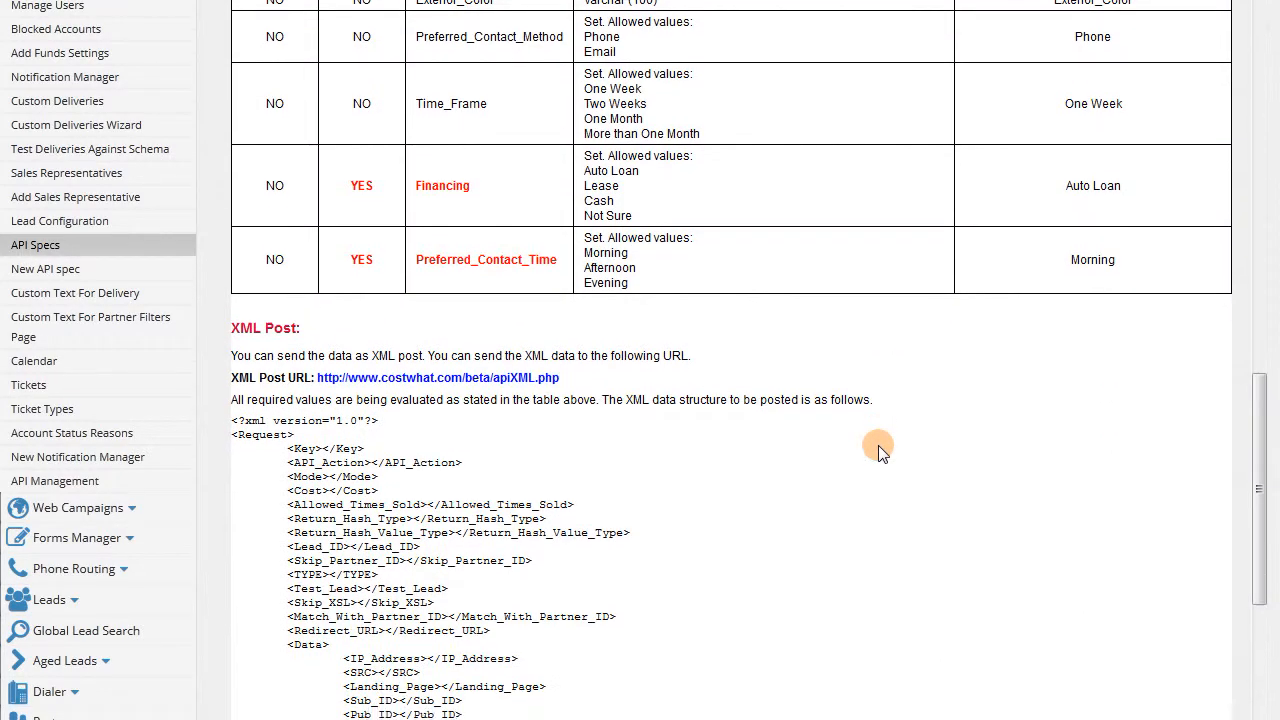
# - Scroll past the XML request structure and tag notes to the response examples
pyautogui.scroll(-3)
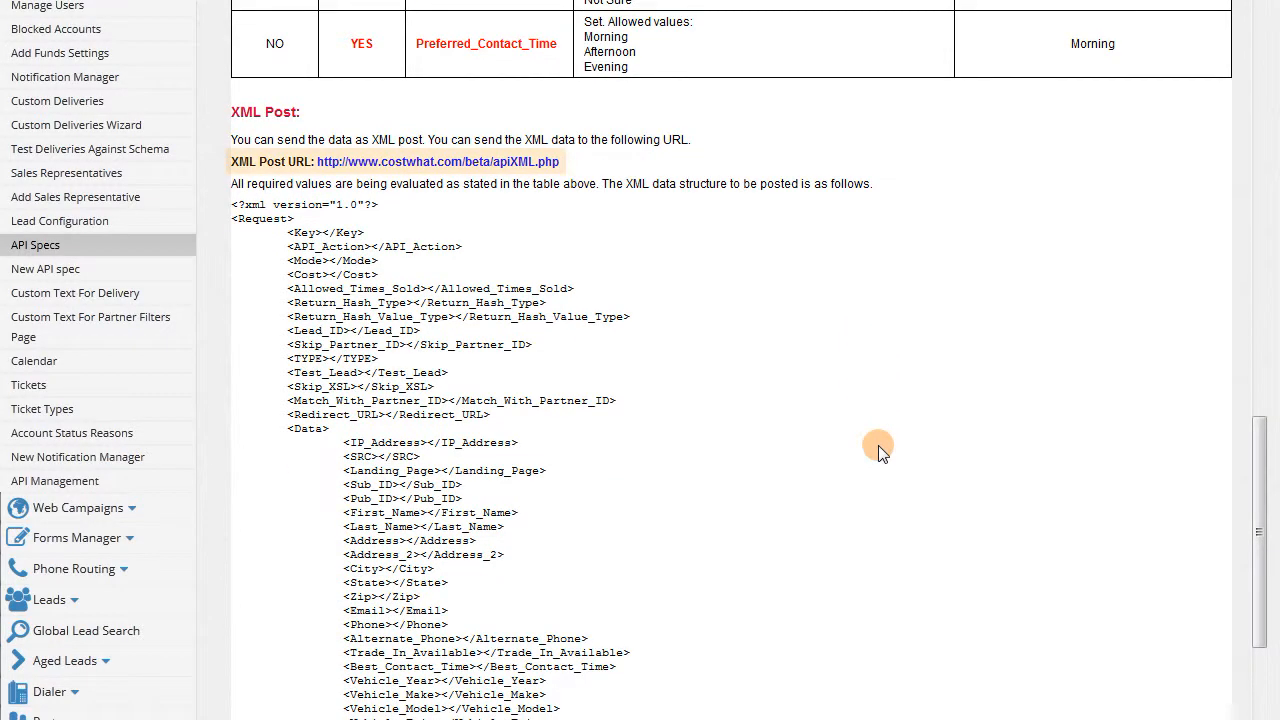
pyautogui.scroll(-3)
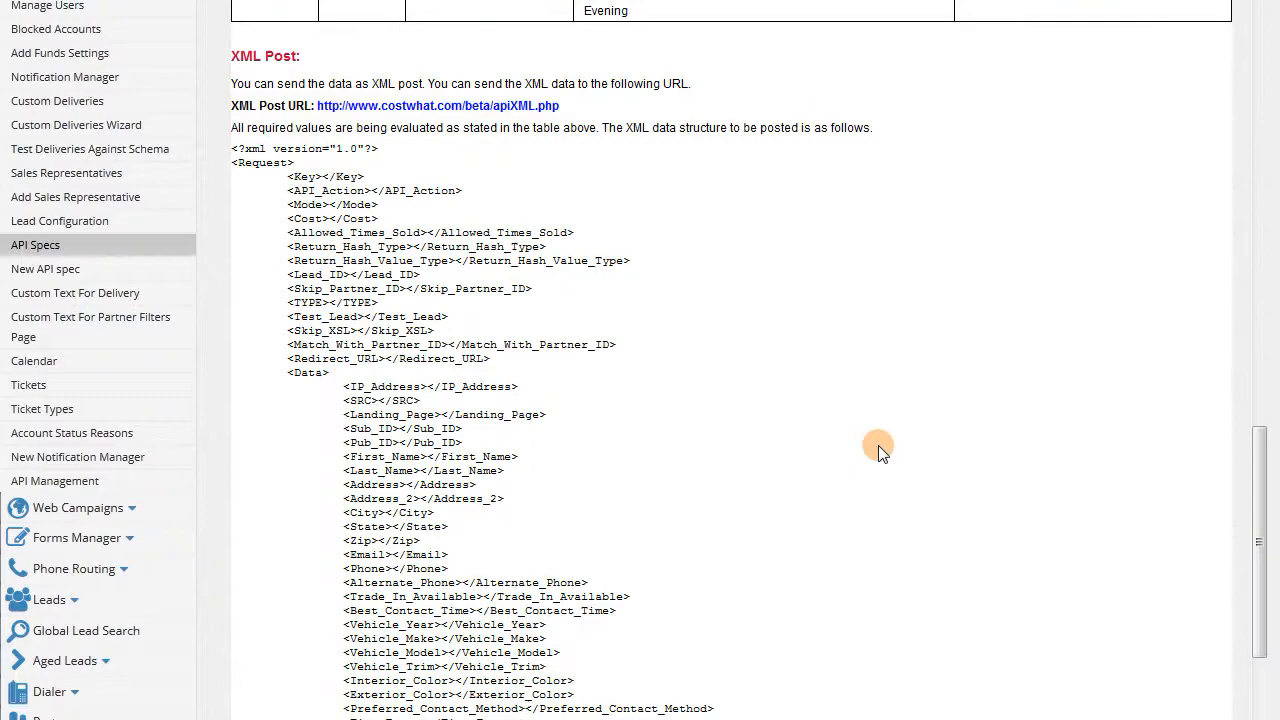
pyautogui.scroll(-3)
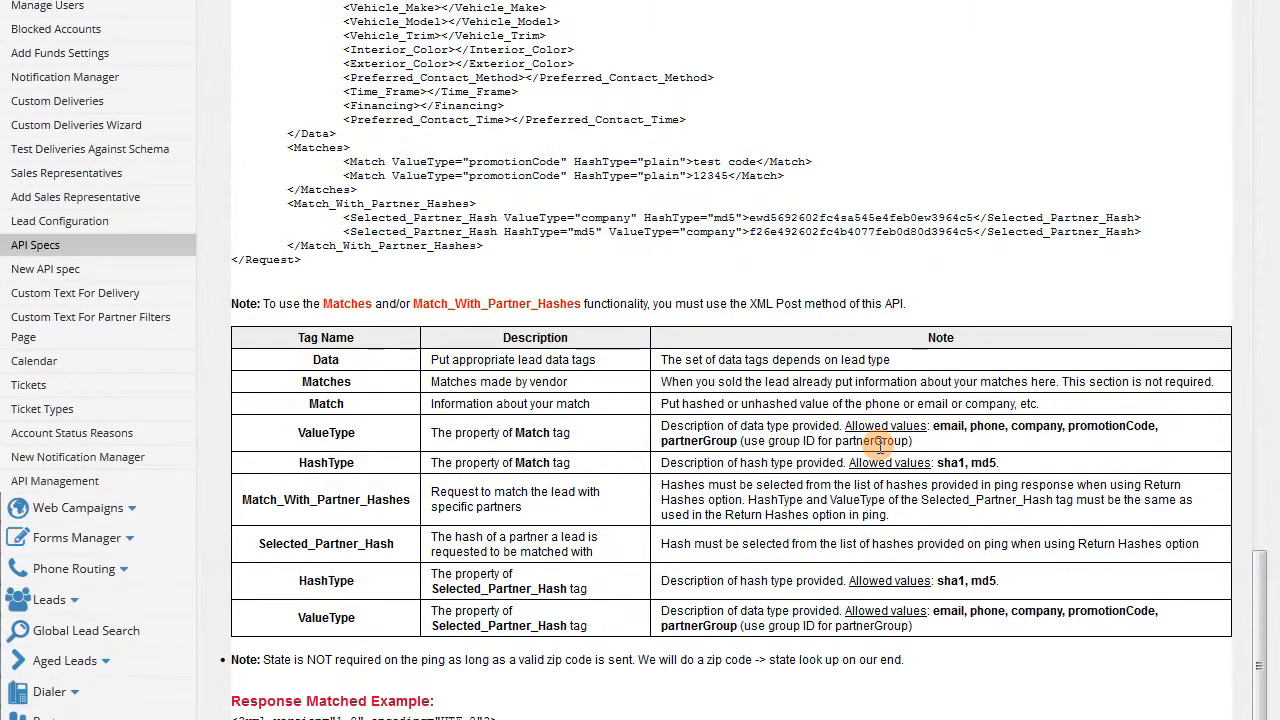
pyautogui.scroll(-3)
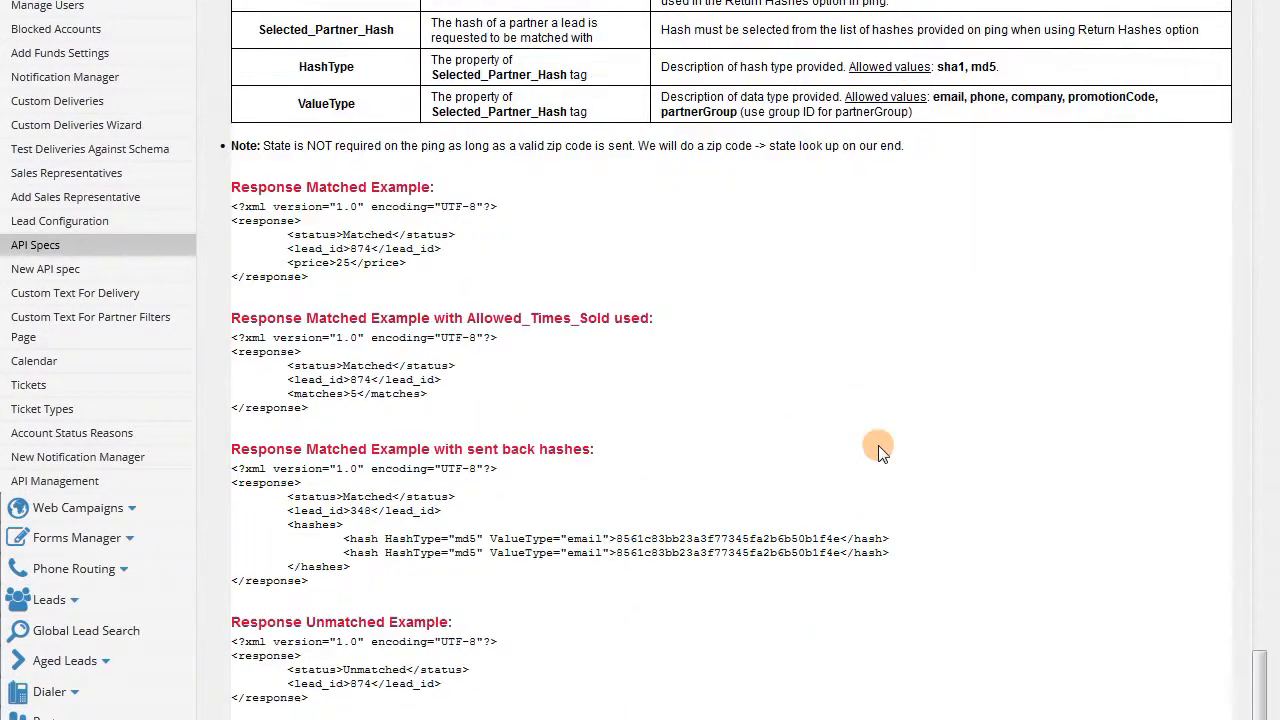
# - Reach the GET request example and select its api.php address
pyautogui.scroll(-3)
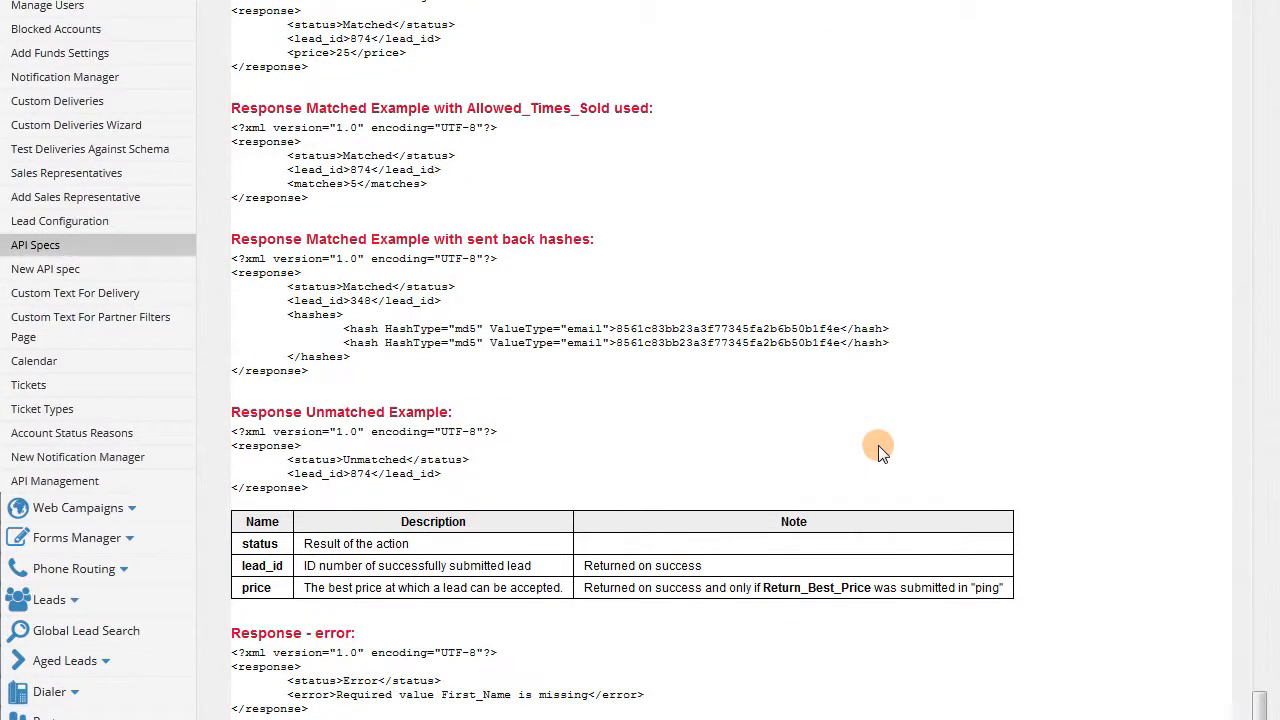
pyautogui.scroll(-3)
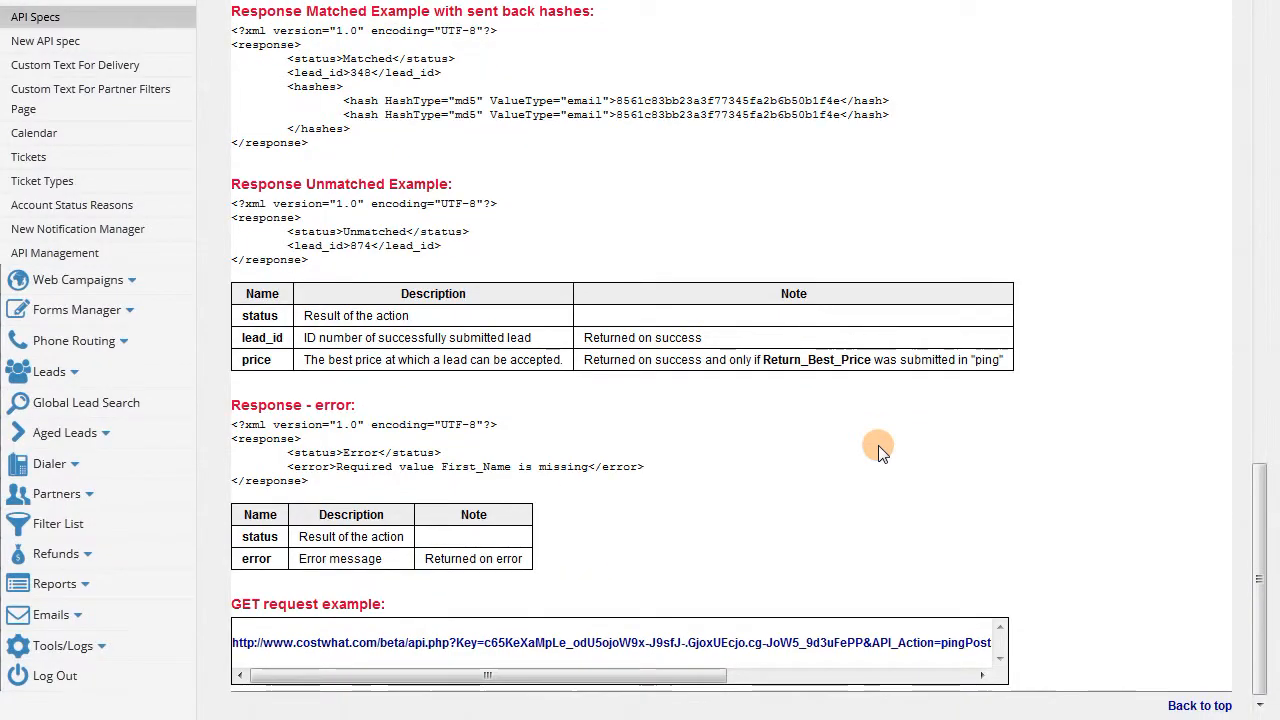
pyautogui.doubleClick(340, 642)
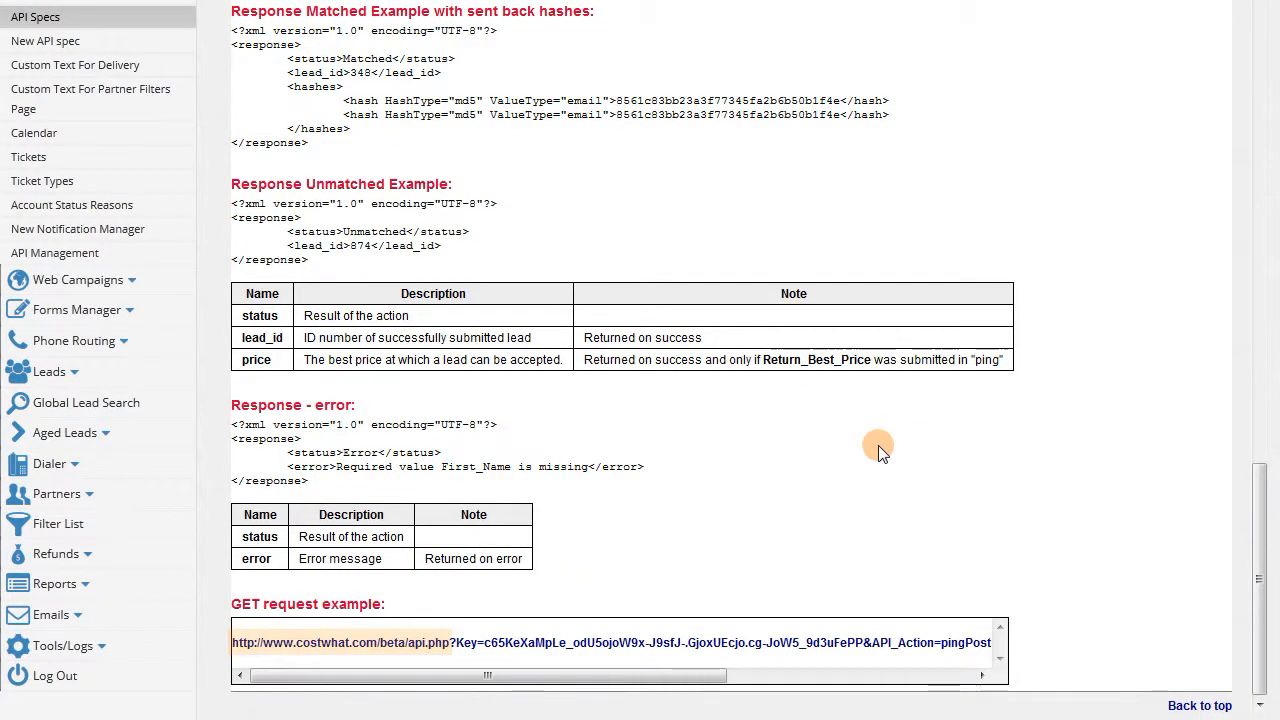
pyautogui.scroll(-3)
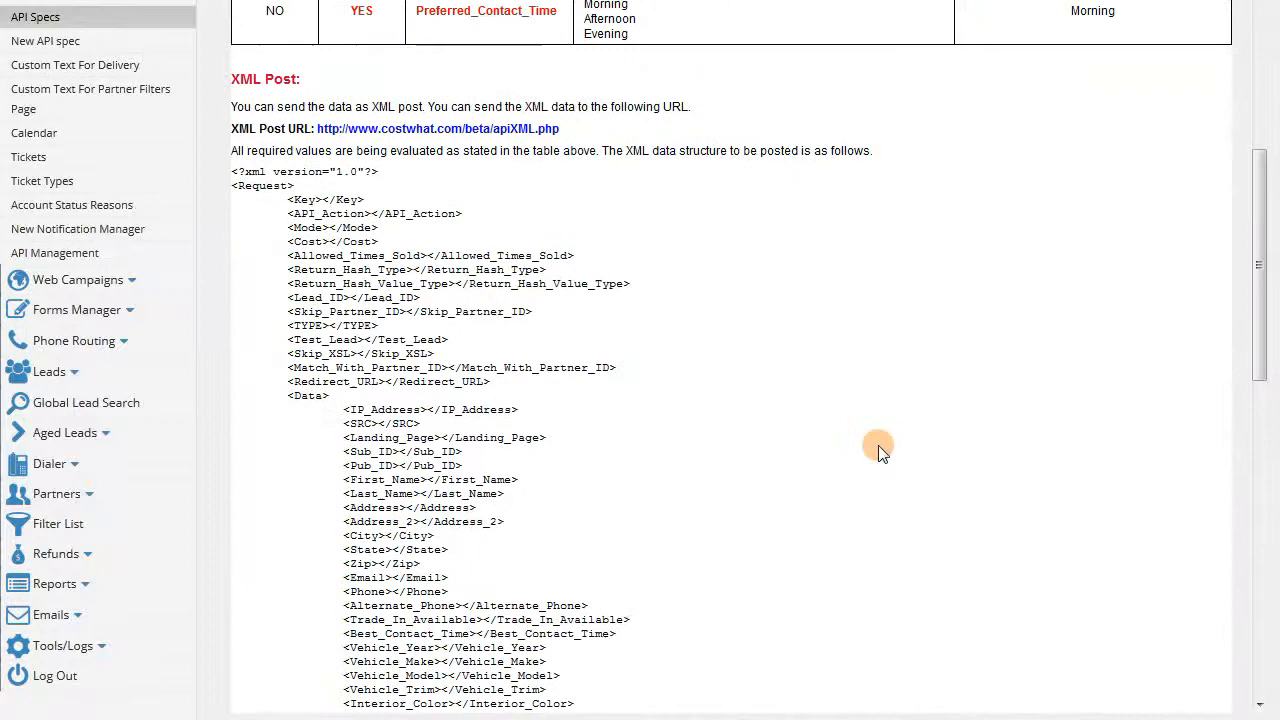